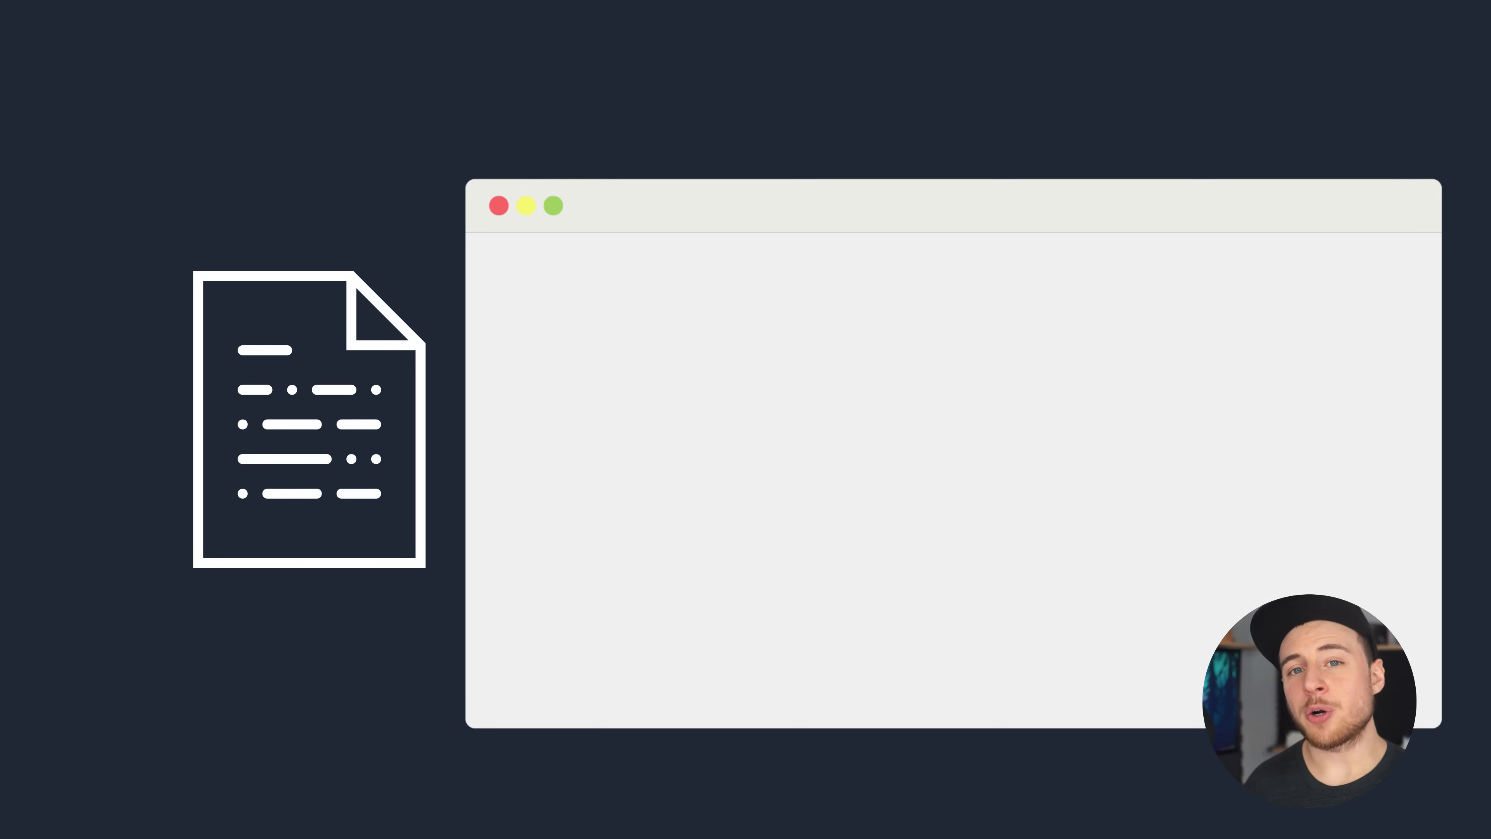
# Begin the Dockerfile with FROM ubuntu:16.04 as the base image
pyautogui.write('FROM')
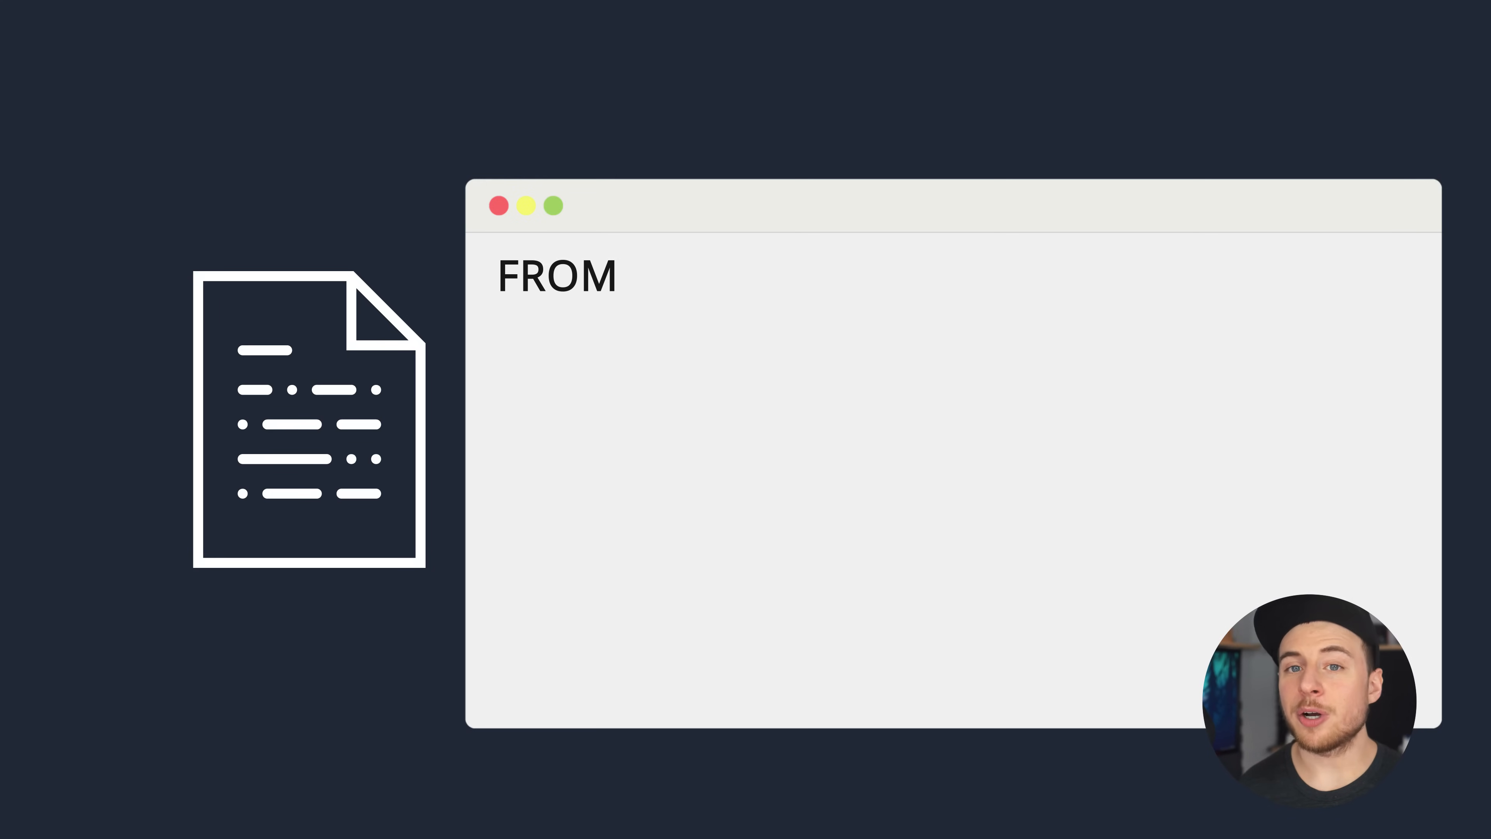
pyautogui.write('ubuntu:16.04')
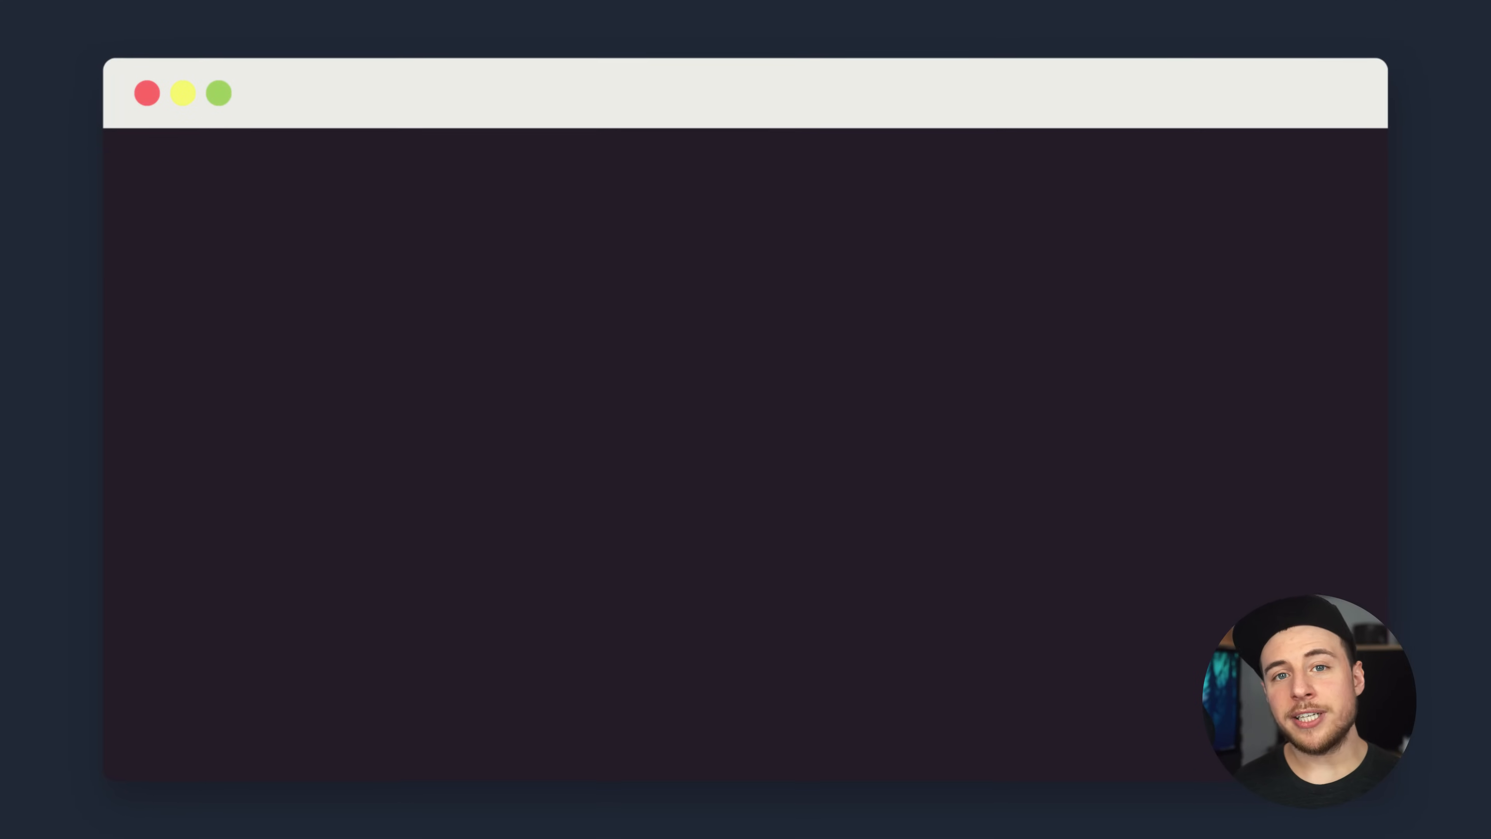
# Run docker build -t myDockerImage . then list images with docker images
pyautogui.write('d')
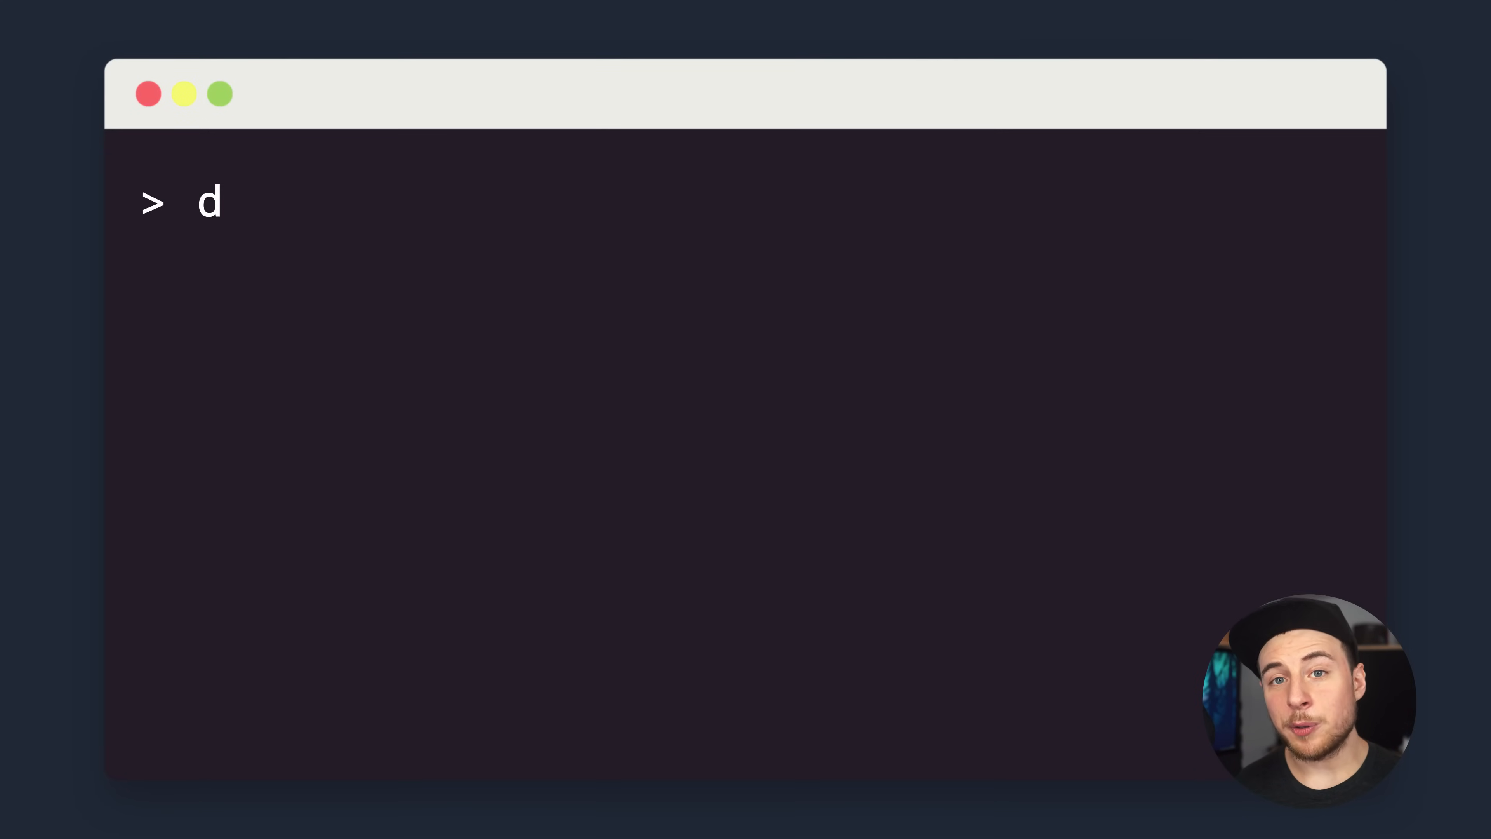
pyautogui.write('ocker build -t myDockerImage .')
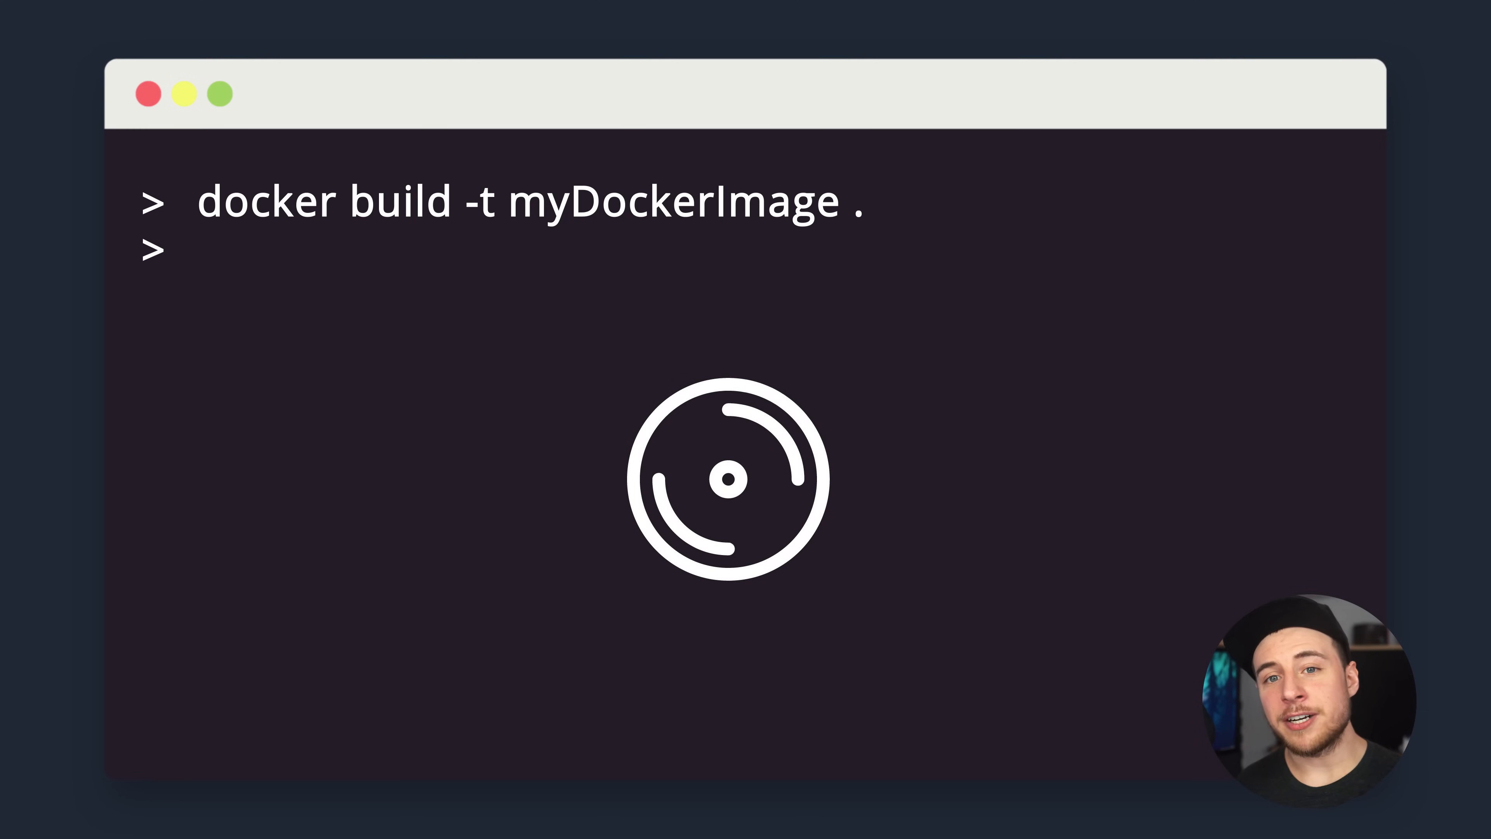
pyautogui.write('docker im')
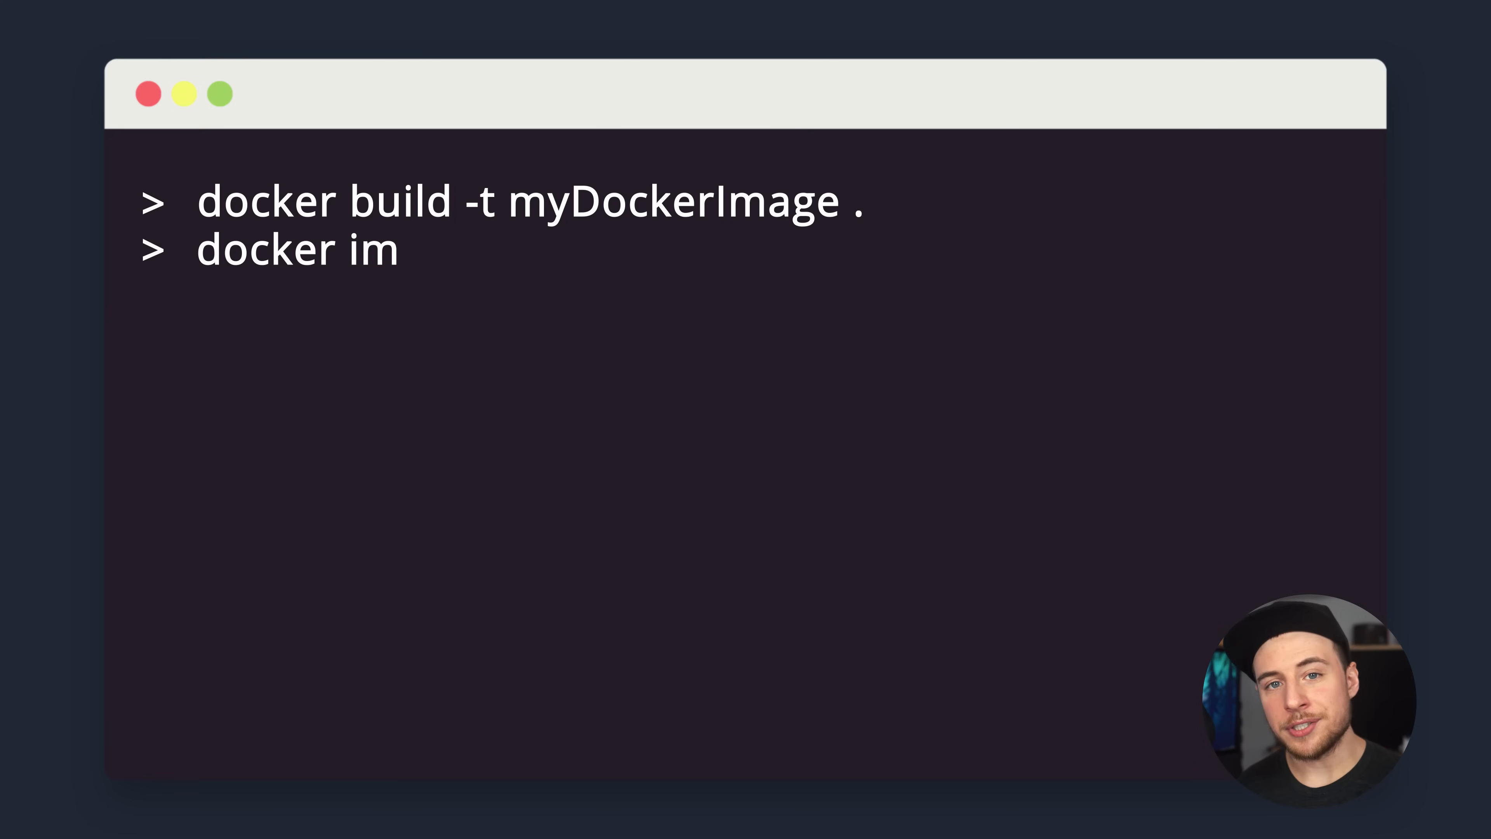
pyautogui.press('Return')
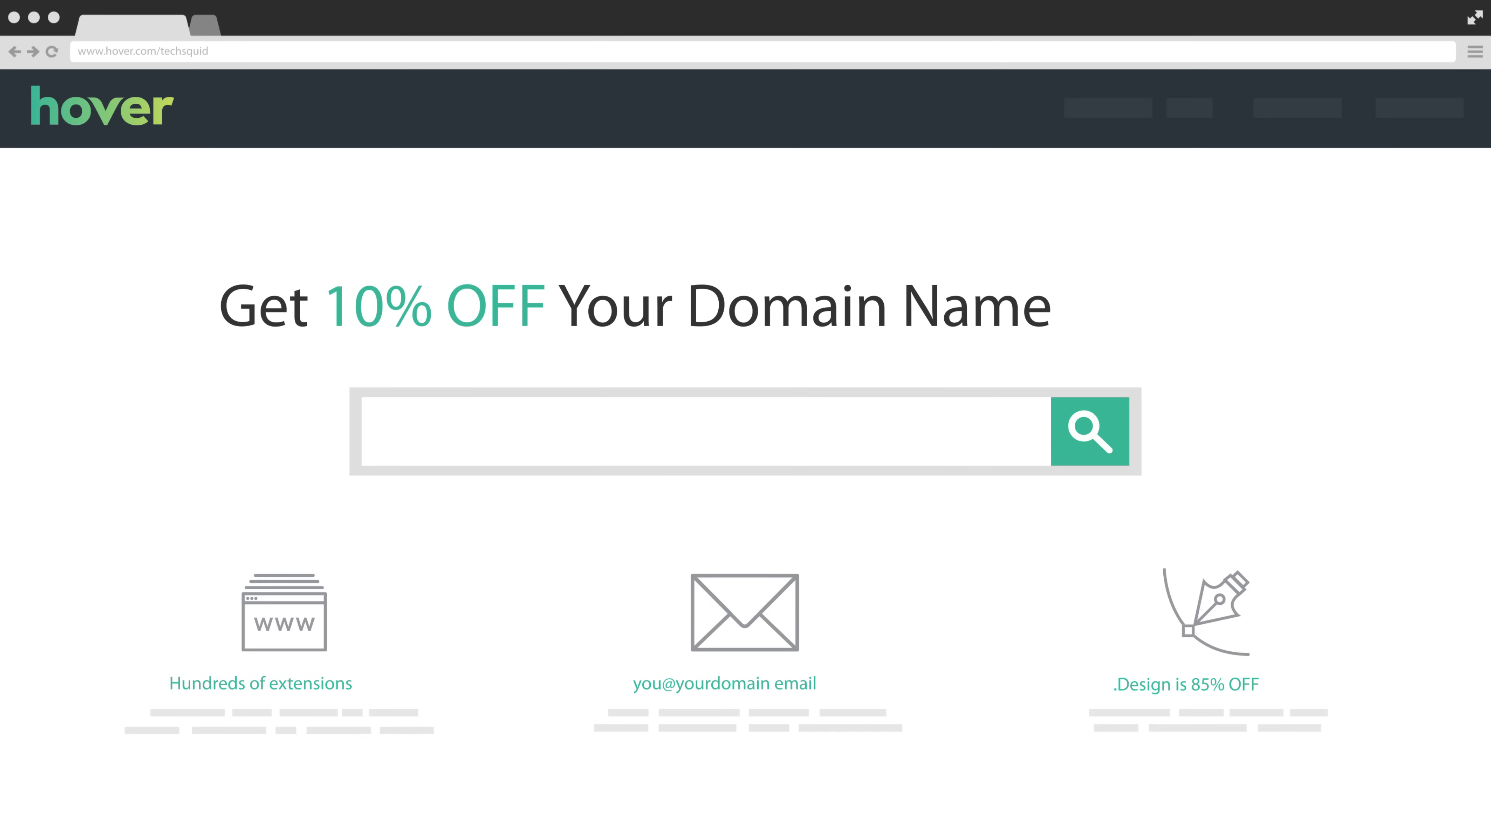
pyautogui.write('www.hover.com/techs')
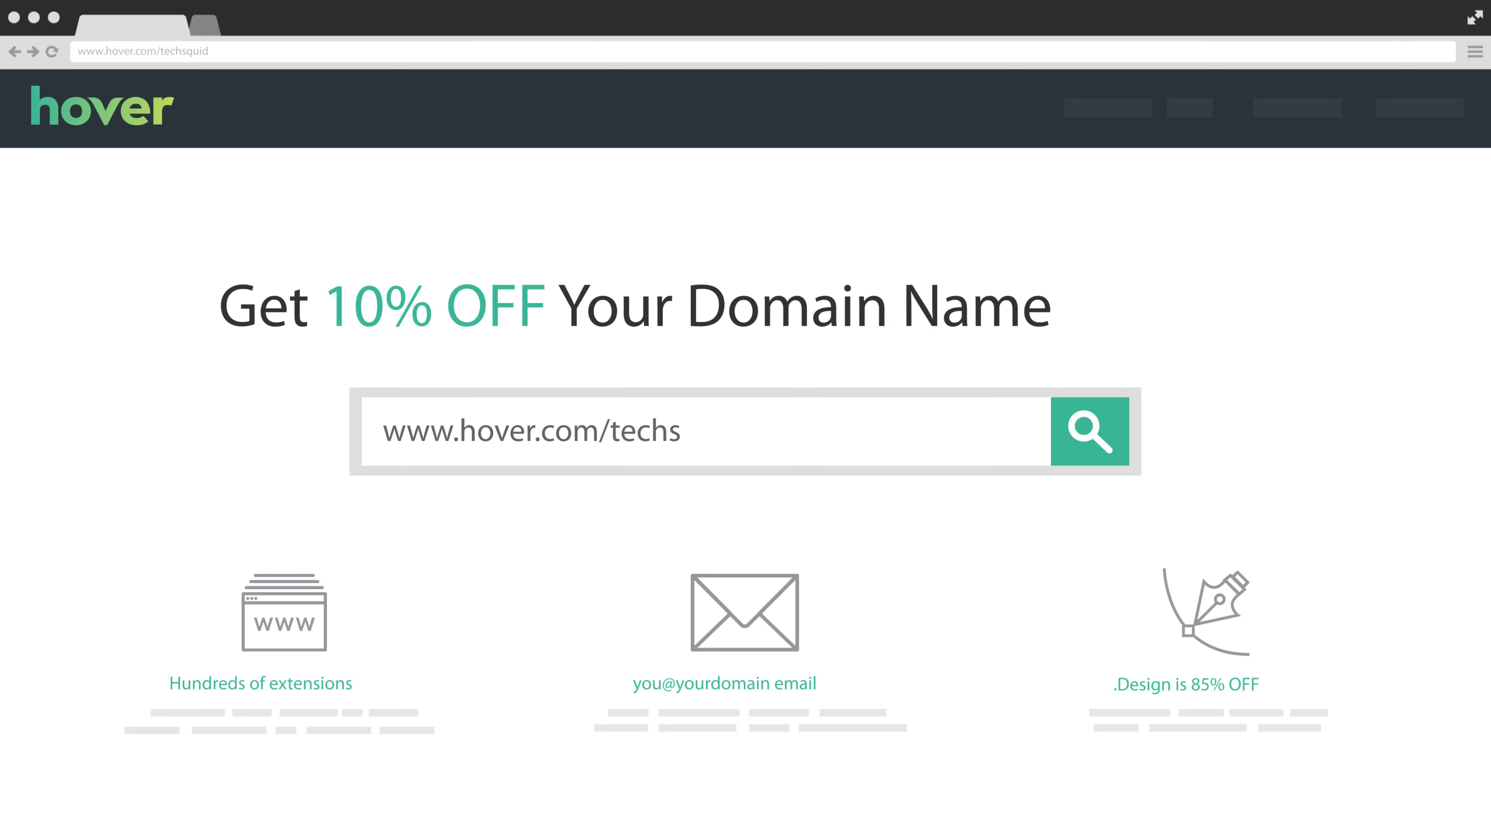
pyautogui.write('quid')
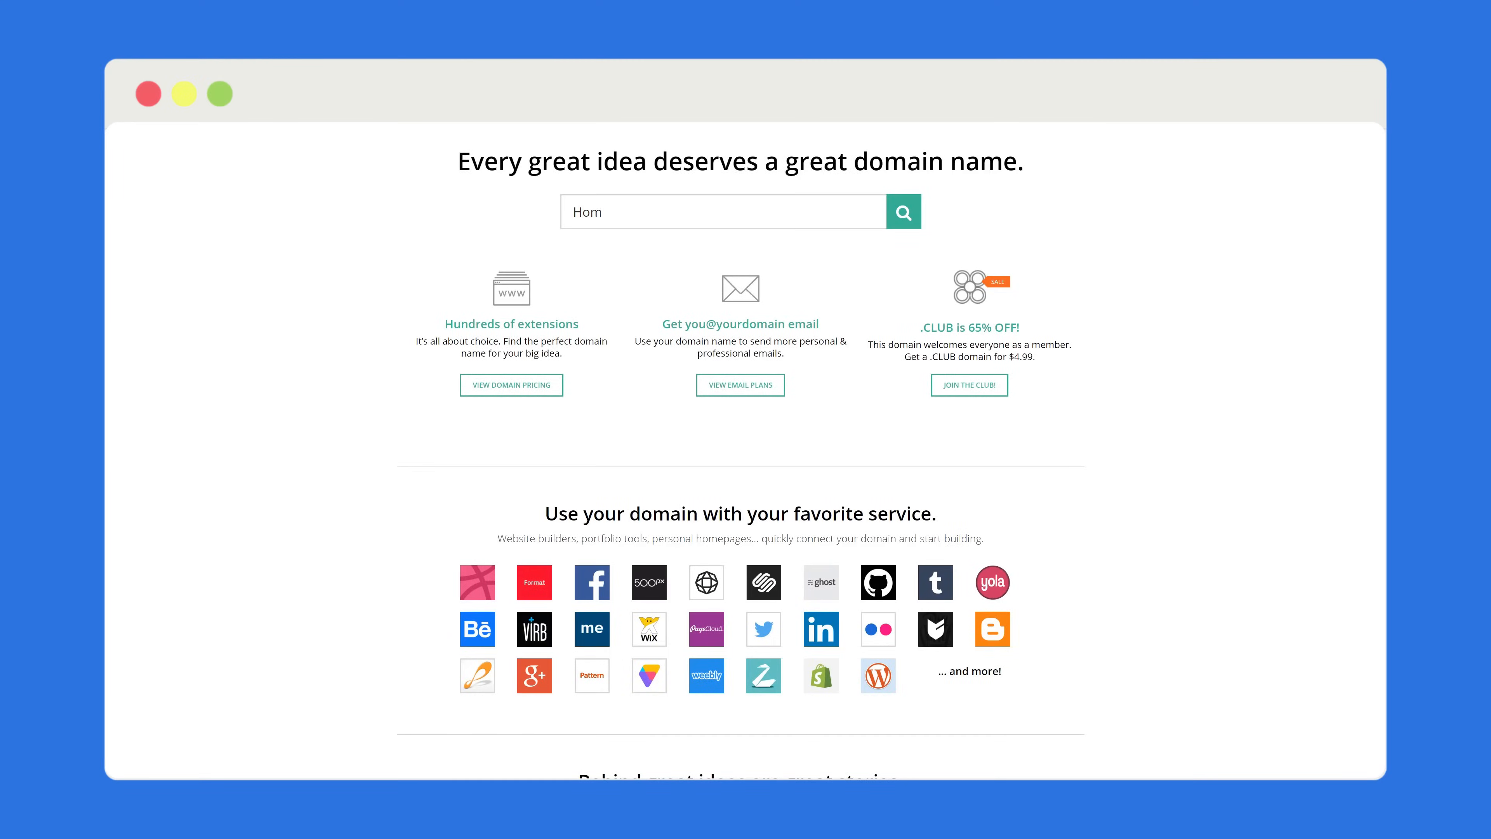
# Search homeserver domains and review the listed extensions and prices
pyautogui.click(901, 211)
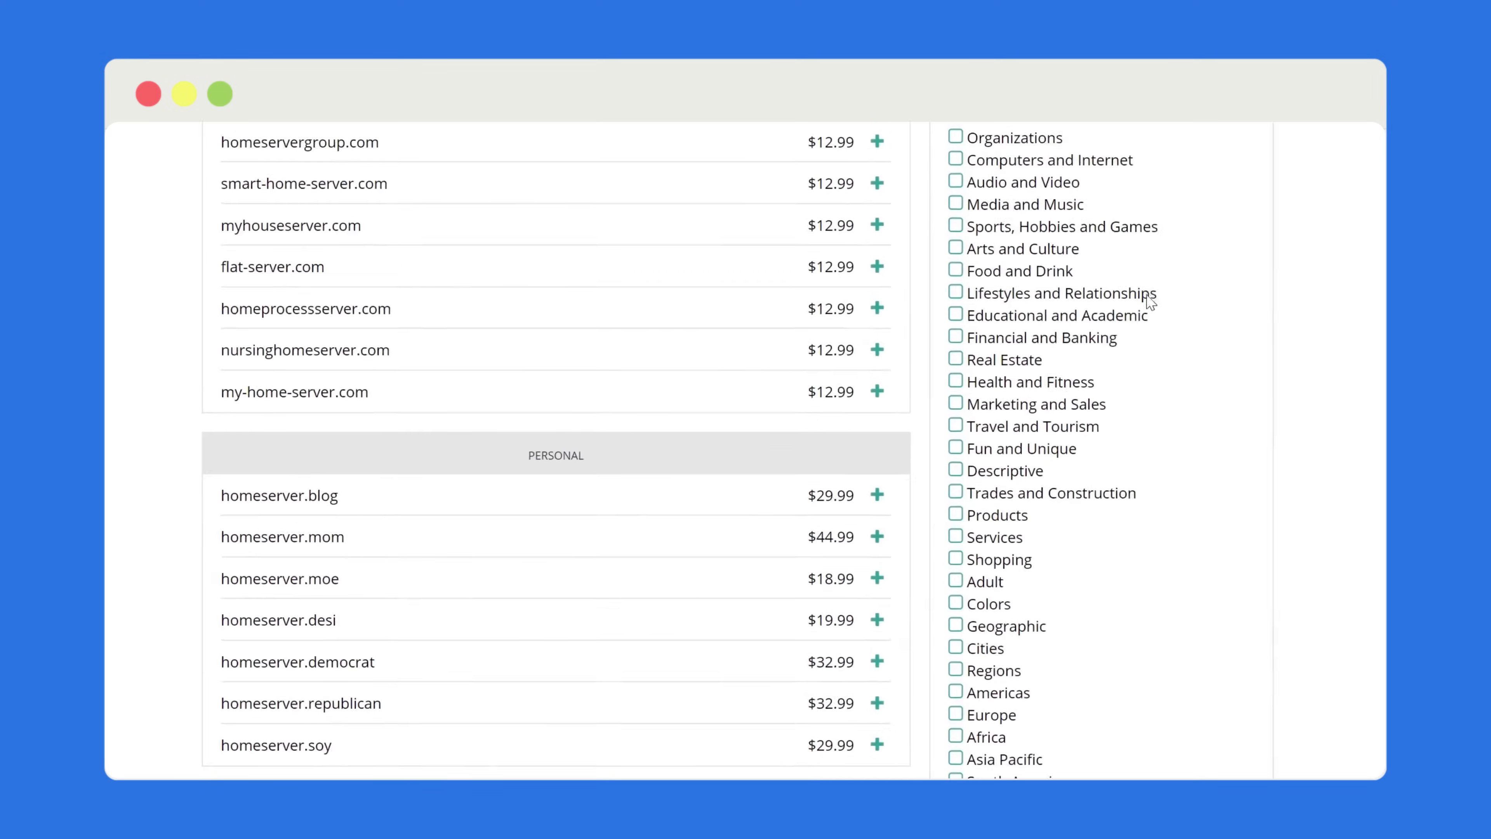
pyautogui.scroll(-3)
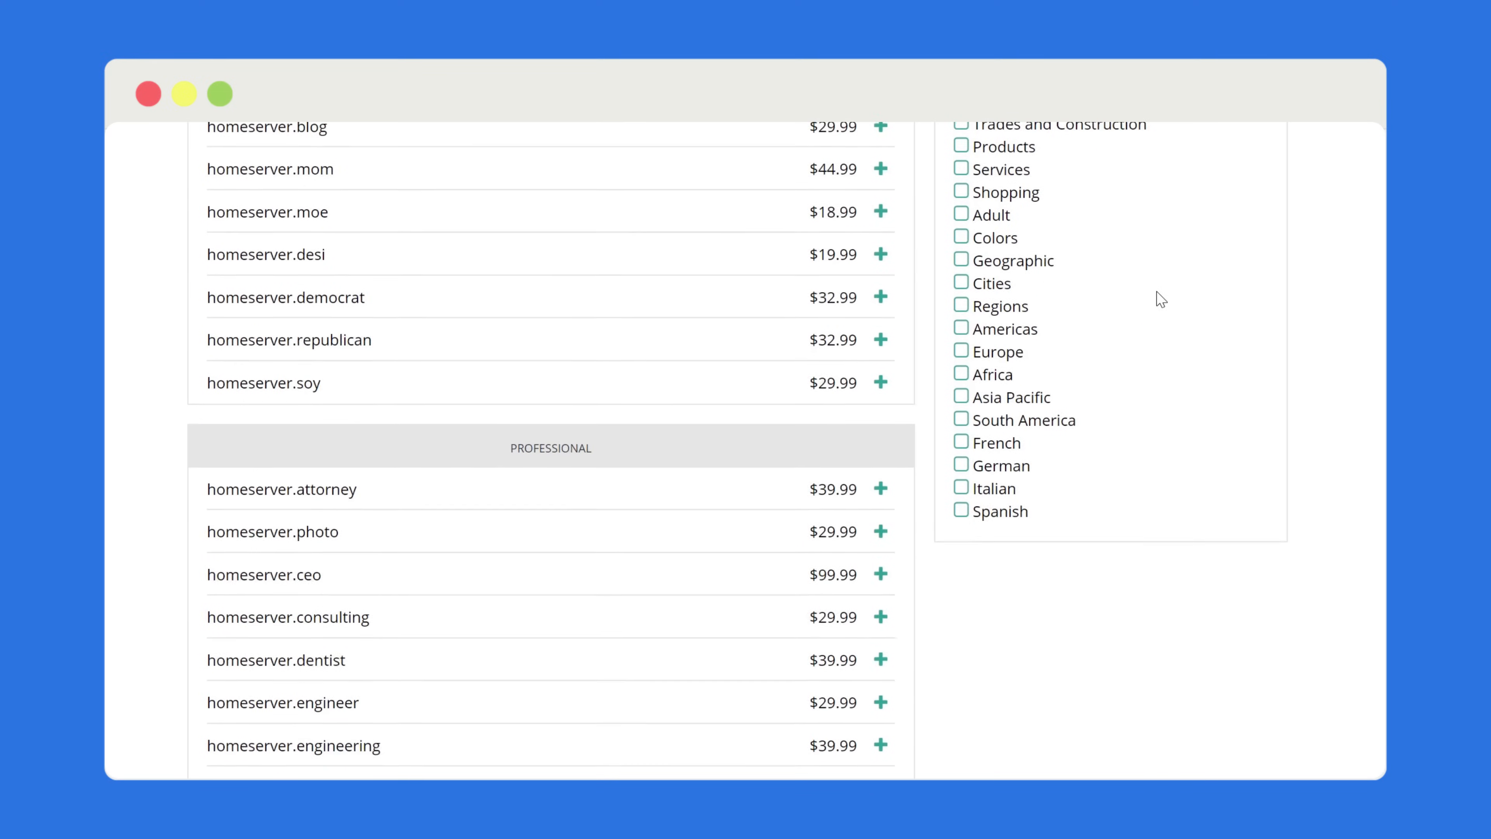
pyautogui.scroll(-3)
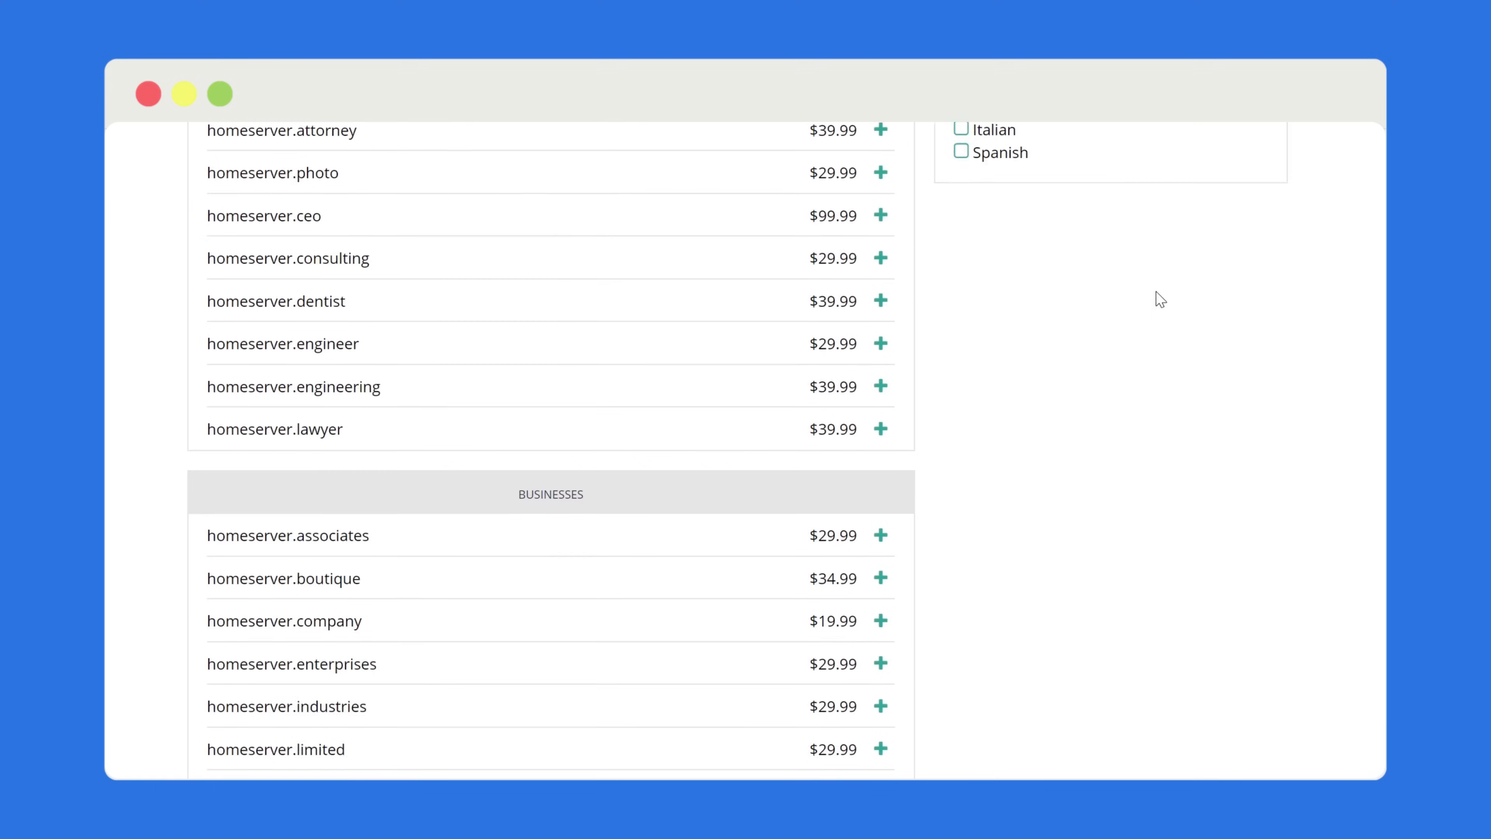